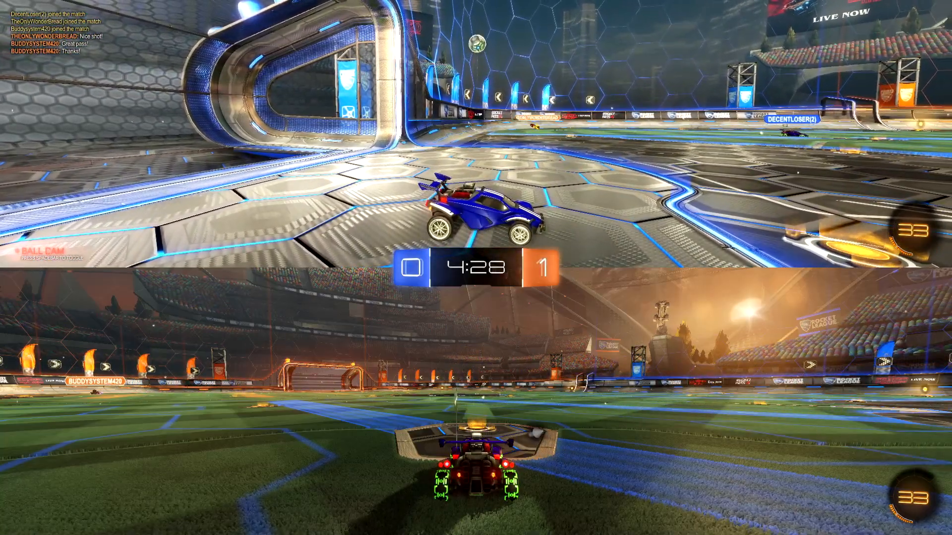
Pause the Doubles match, bringing up the menu with Resume Game, Options and Abandon Match.
{"action": "key", "text": "Escape"}
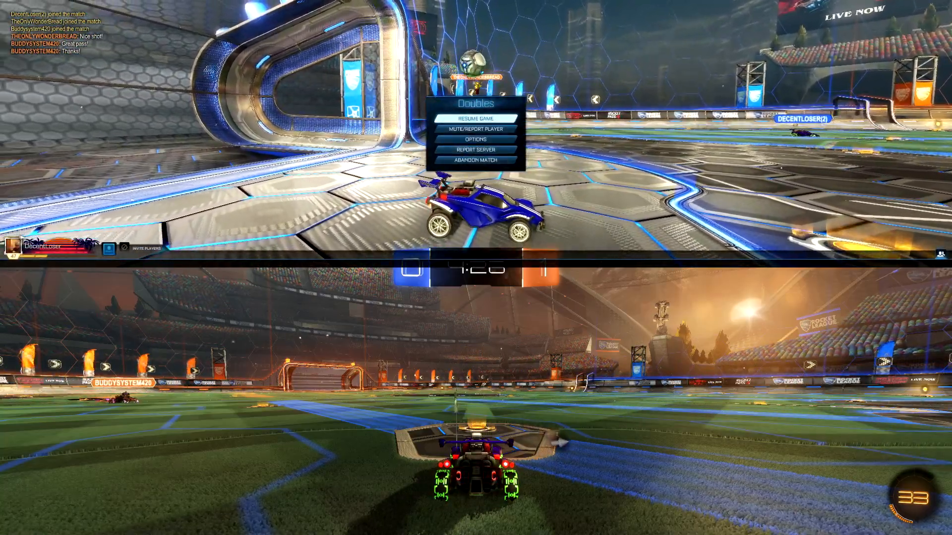